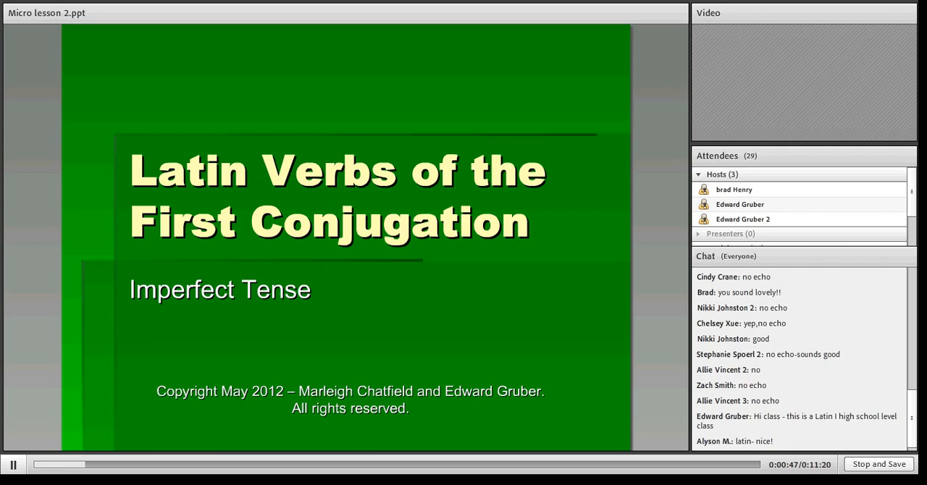
scroll(down, 3)
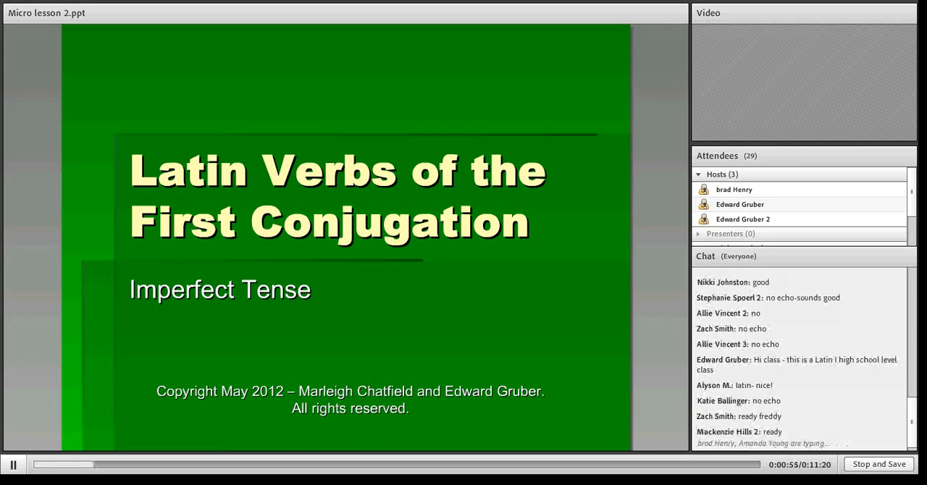
scroll(down, 3)
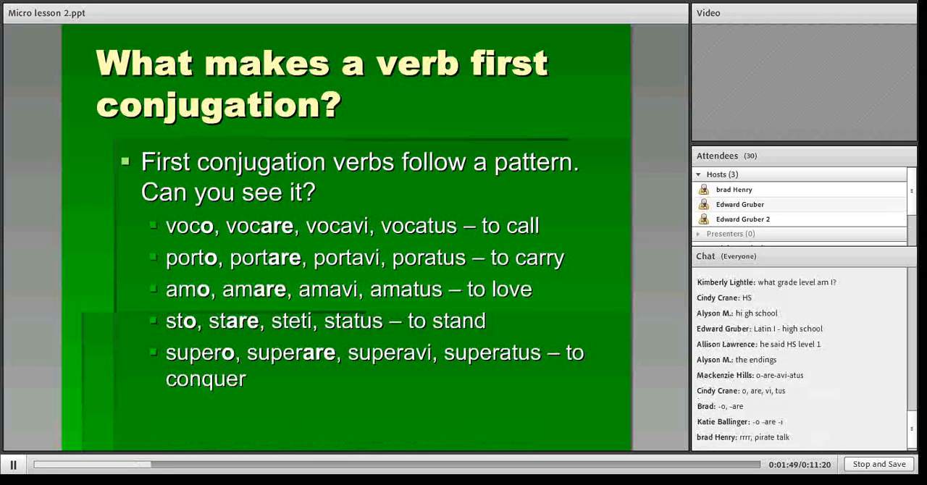
scroll(down, 3)
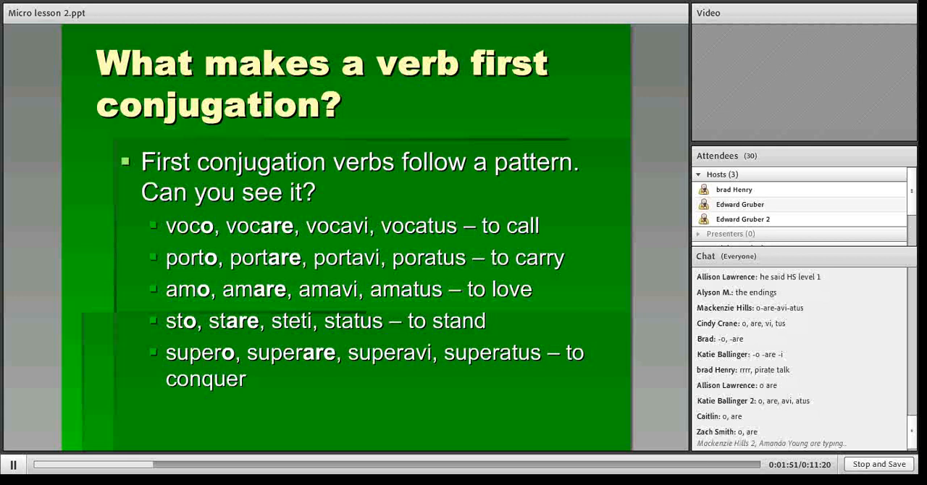
scroll(down, 3)
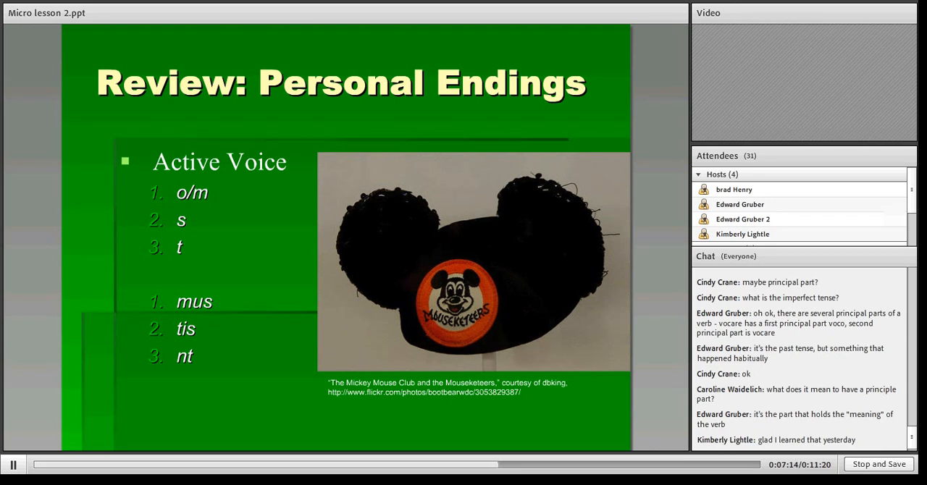
scroll(down, 3)
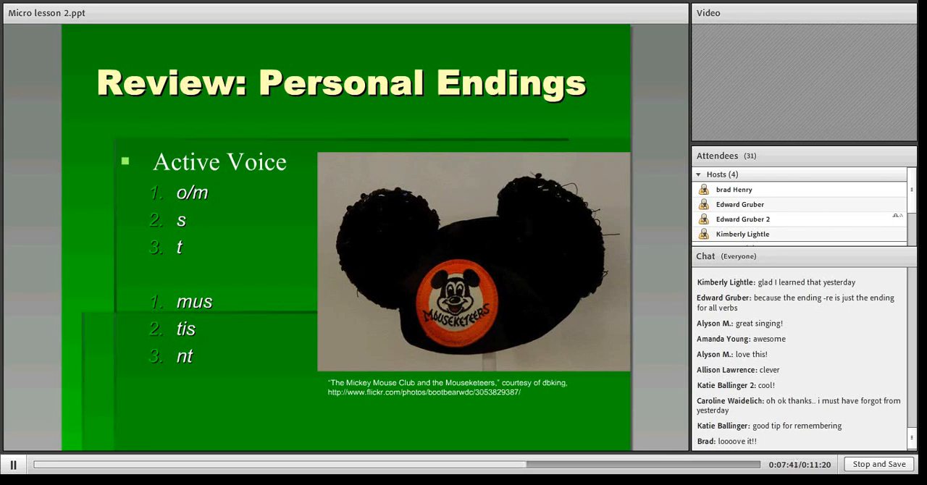
scroll(down, 3)
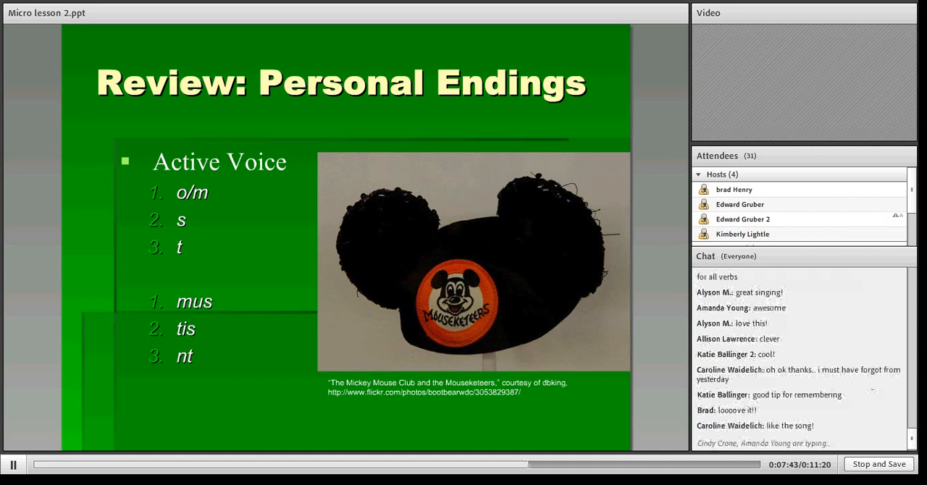